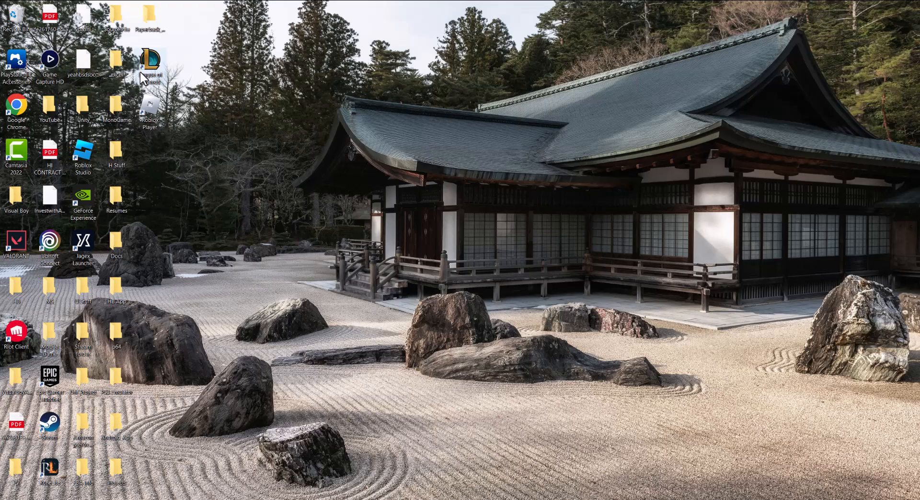
# Step: Bring up the context menu for the League of Legends desktop shortcut
pyautogui.rightClick(150, 58)
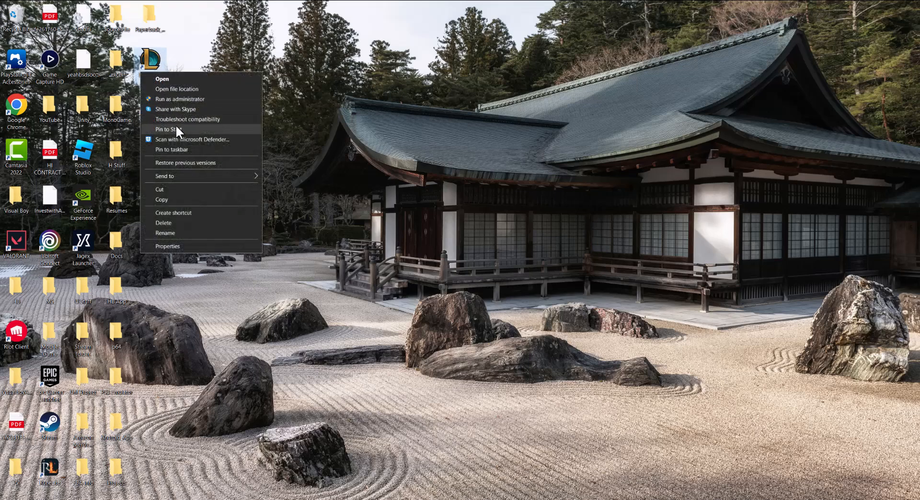
# Step: Go to the shortcut's file location, enter the League of Legends Game folder and select its full path
pyautogui.click(176, 89)
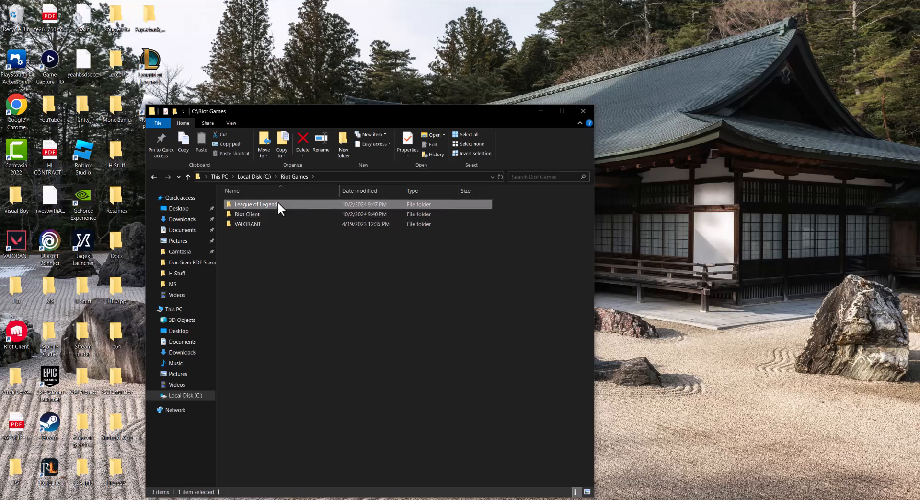
pyautogui.doubleClick(255, 204)
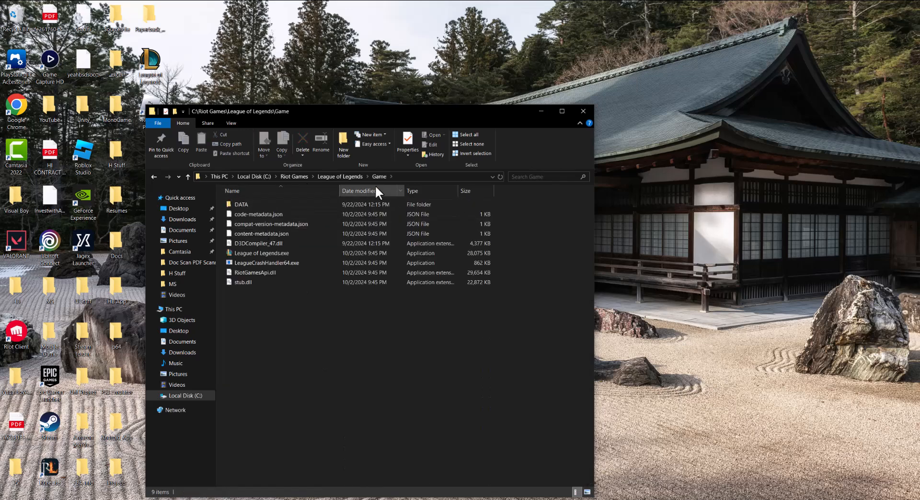
pyautogui.click(341, 177)
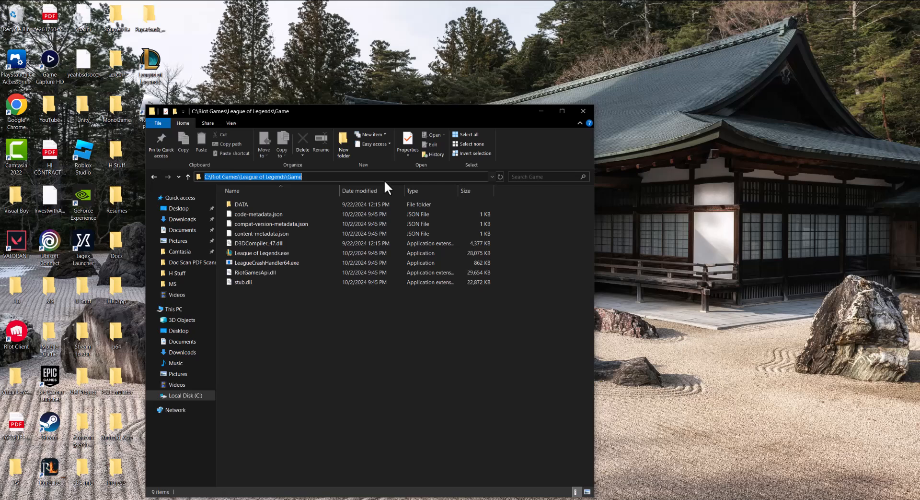
pyautogui.moveTo(586, 139)
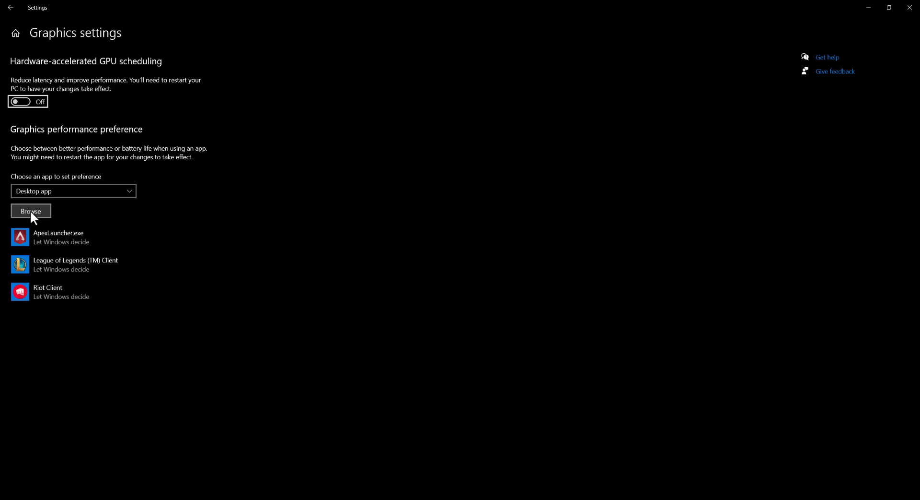
# Step: Browse for an app in Graphics settings and navigate to the League of Legends Game folder
pyautogui.click(30, 210)
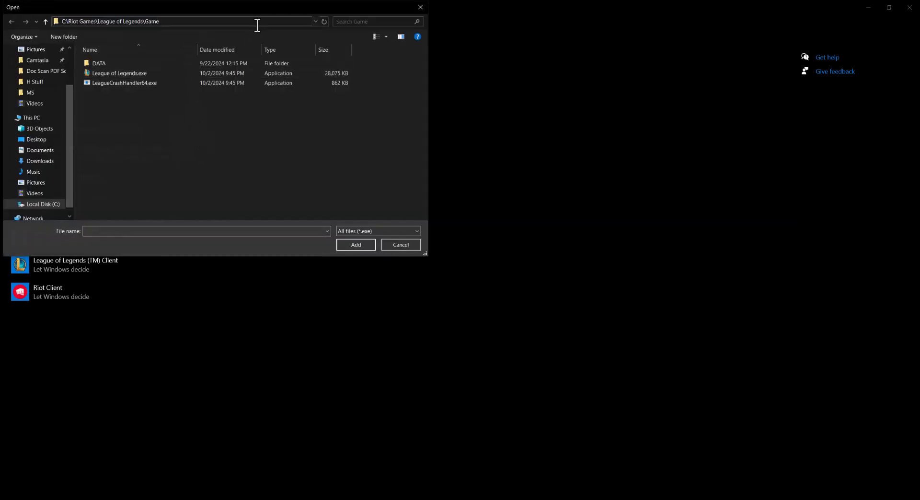
pyautogui.click(258, 21)
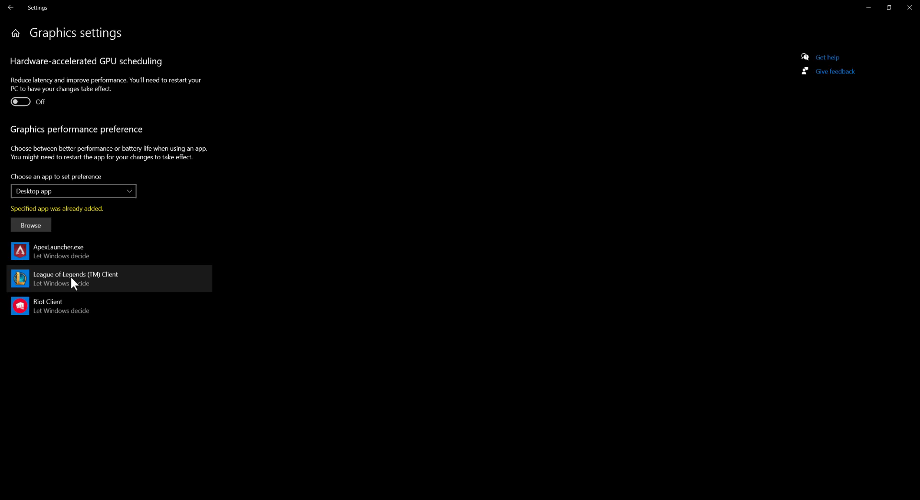
# Step: Choose High performance as the graphics preference for League of Legends (TM) Client
pyautogui.click(96, 278)
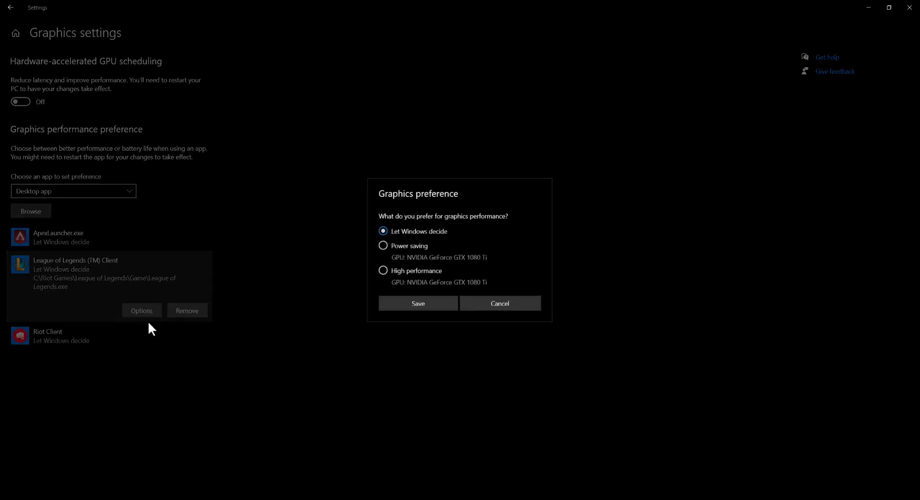
pyautogui.click(384, 270)
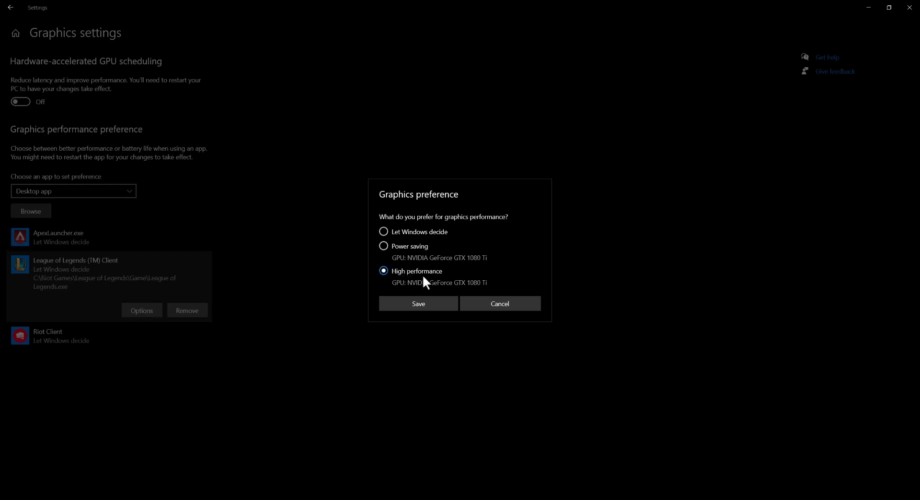
pyautogui.moveTo(432, 286)
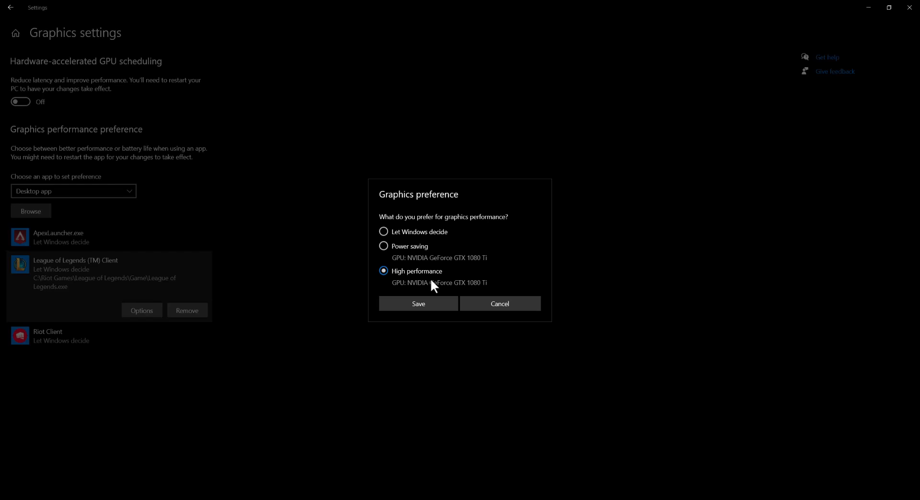